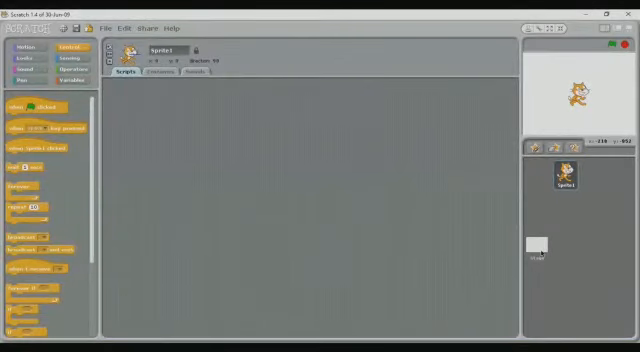
- Import the spotlight stage backdrop onto the Stage and delete the blank background1
click(536, 244)
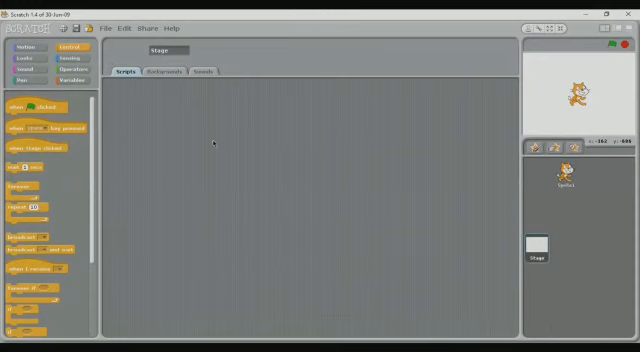
mouse_move(184, 92)
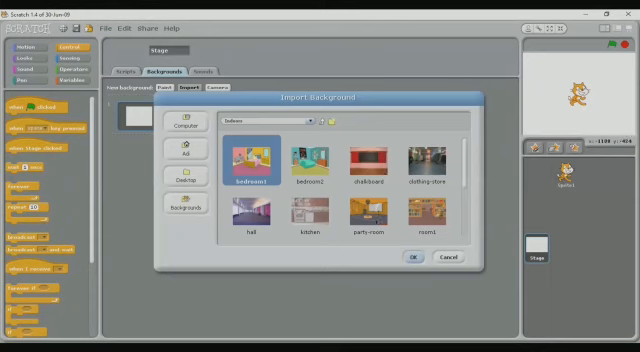
click(372, 212)
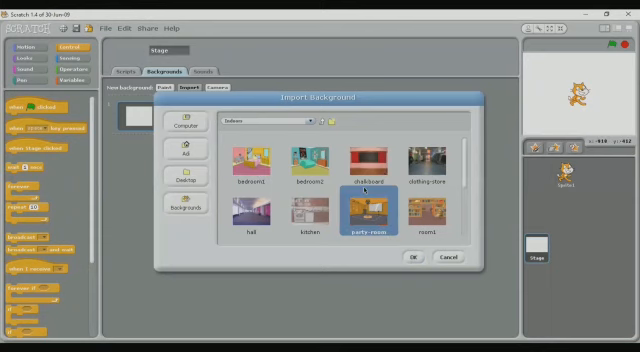
scroll(down, 3)
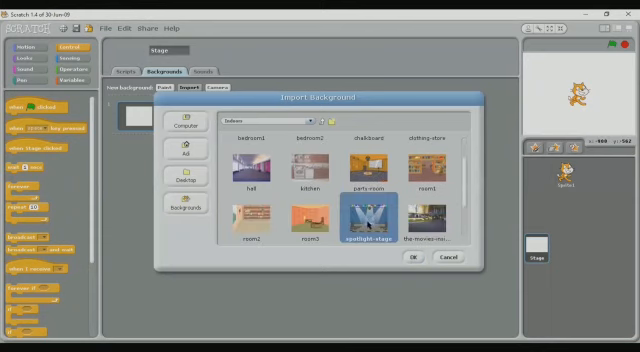
click(410, 258)
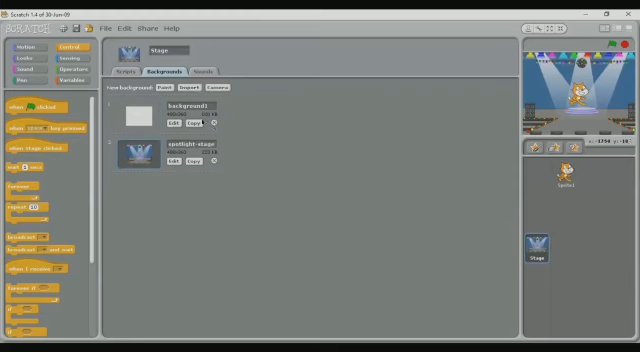
click(214, 124)
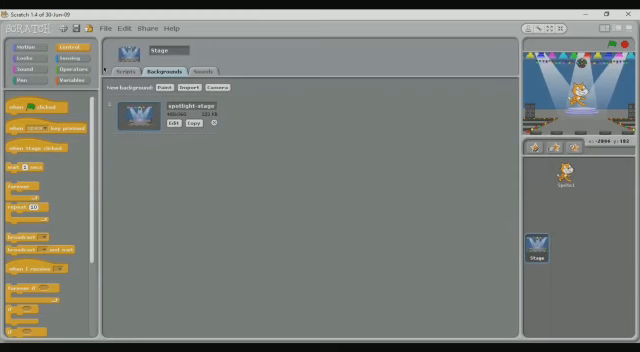
click(124, 72)
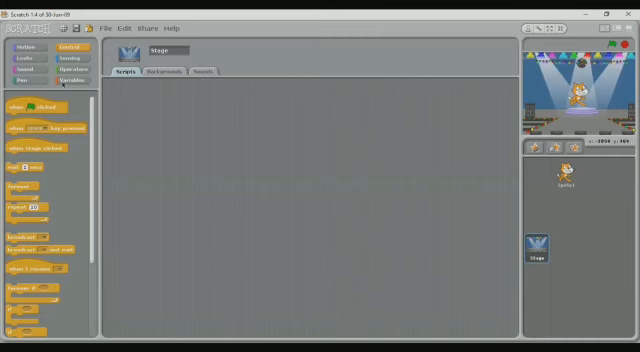
- Build green-flag forever scripts: change colour effect by 25 and play sound until done
drag(30, 108, 208, 116)
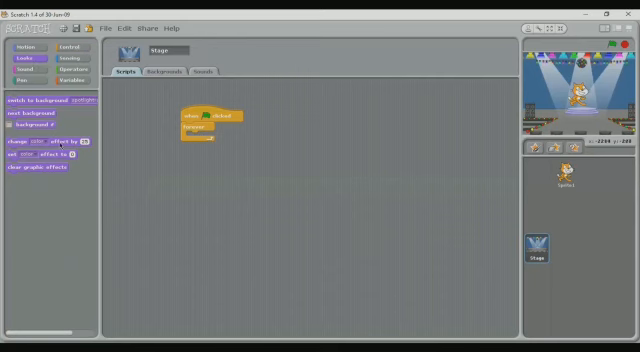
drag(42, 144, 210, 150)
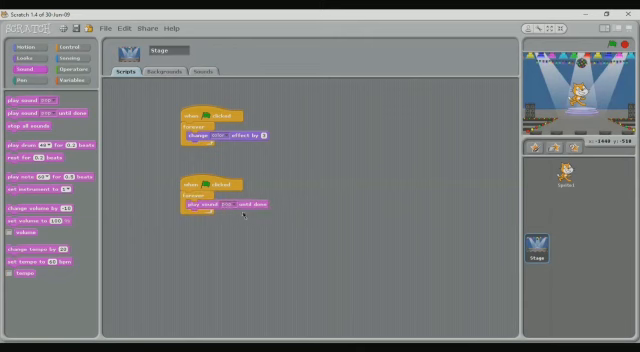
- Import the hip-hop track from Music Loops and set the play-sound block to it
click(196, 72)
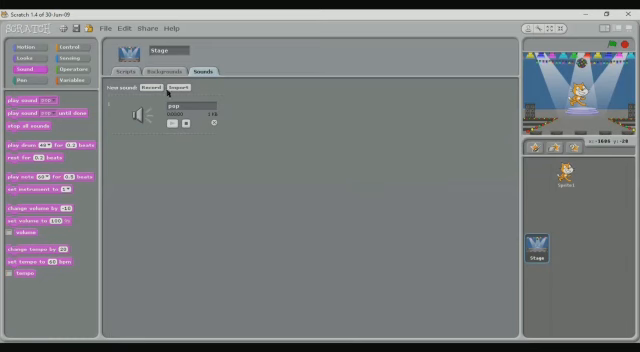
click(170, 92)
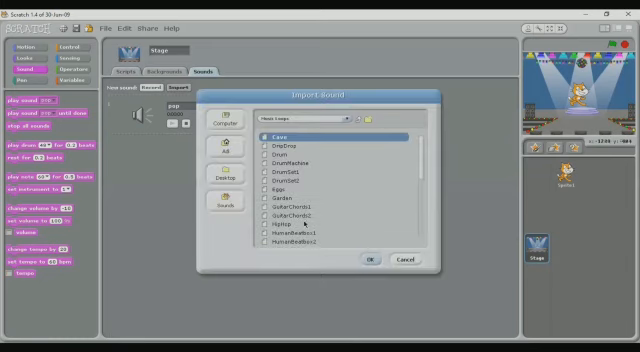
click(284, 224)
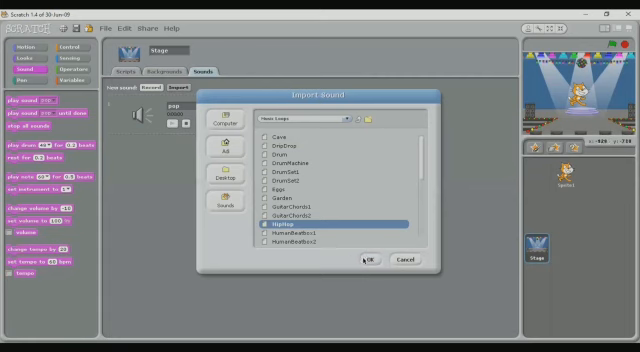
click(366, 260)
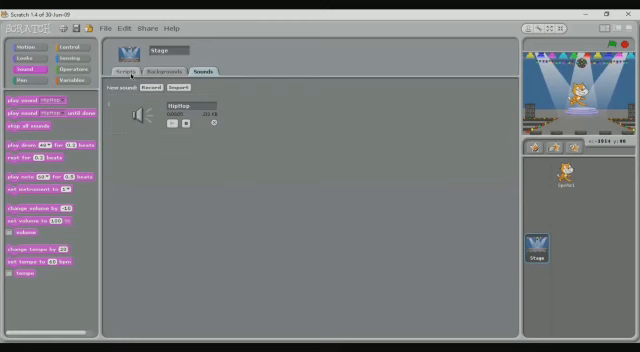
click(132, 72)
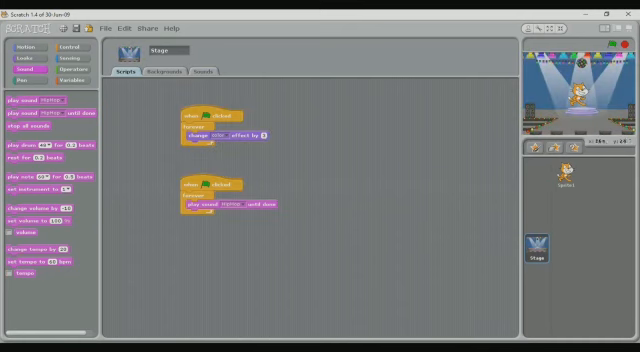
- Delete the cat sprite and add the dancer sprite from file
click(568, 178)
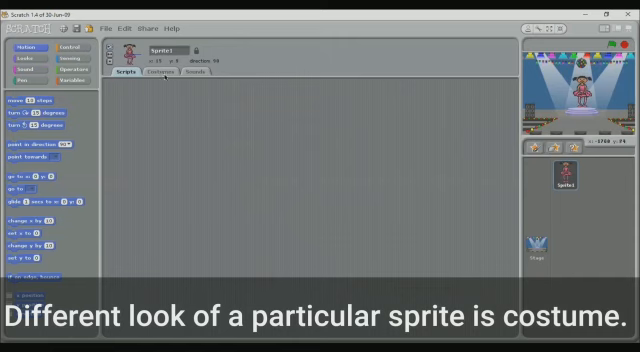
- Import the dancer costumes from the People folder into the girl sprite
click(156, 72)
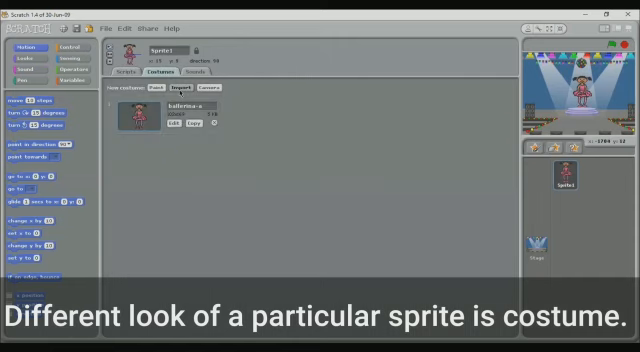
click(172, 90)
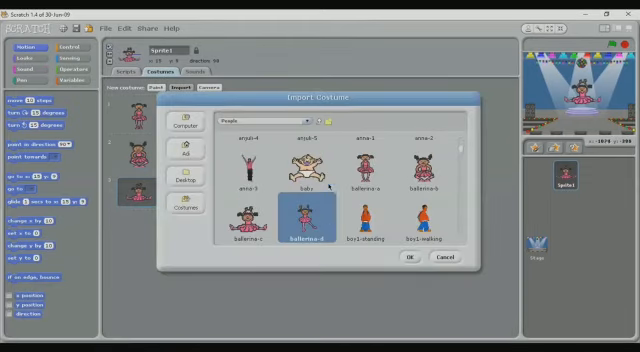
click(404, 256)
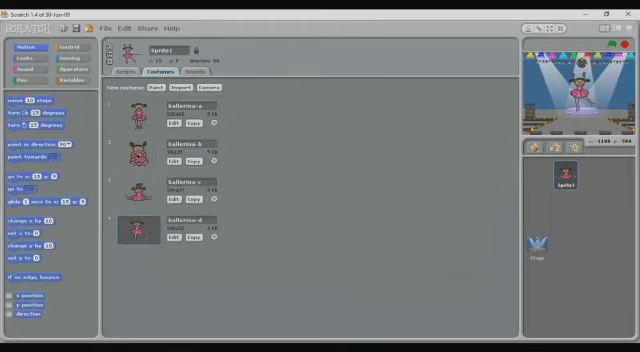
click(128, 72)
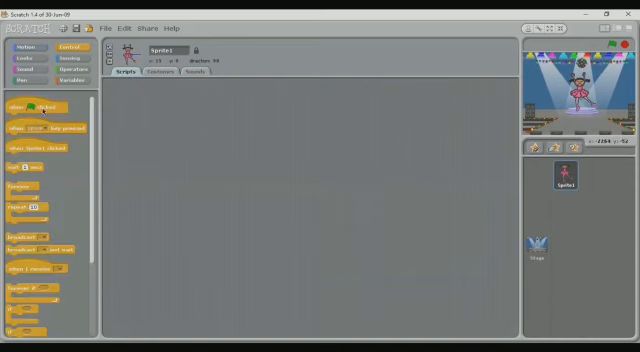
- Give the girl a green-flag forever loop alternating 'switch to costume' and 'wait 1 secs'
drag(32, 108, 208, 132)
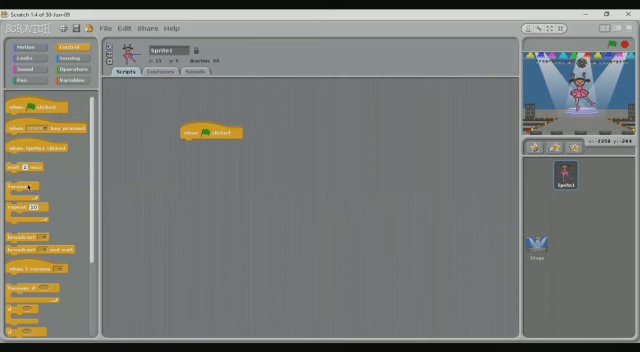
drag(24, 184, 200, 148)
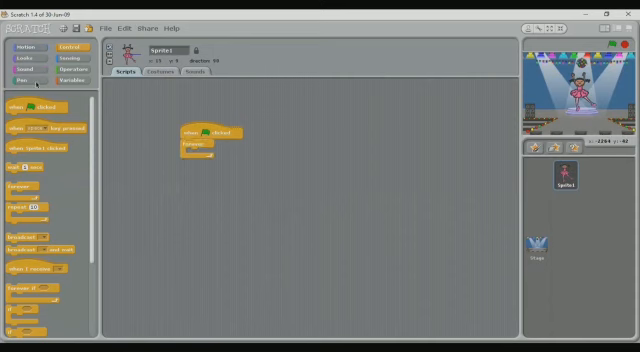
click(40, 58)
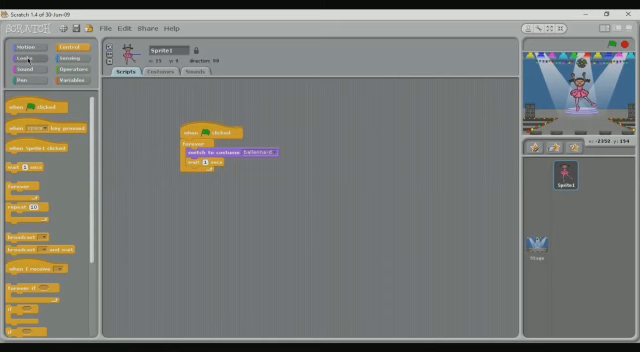
click(38, 48)
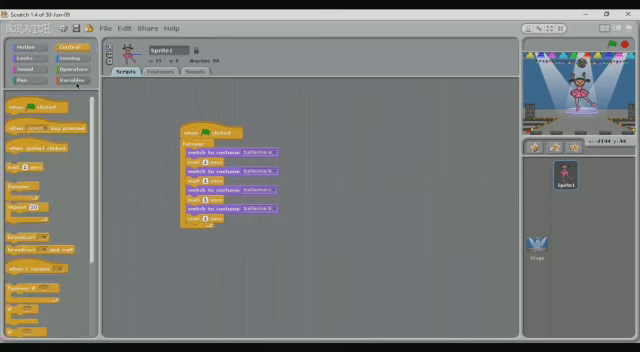
click(28, 60)
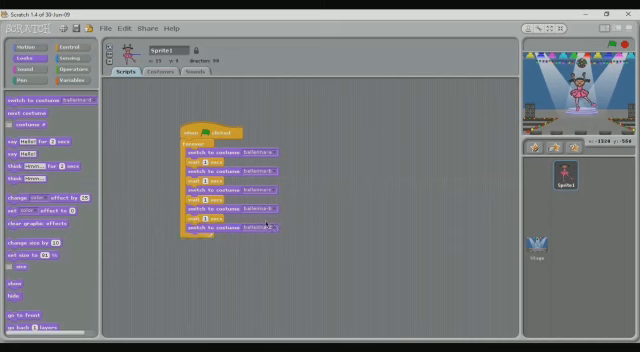
- Set each 'switch to costume' block to a different dancer pose and run the project
click(244, 230)
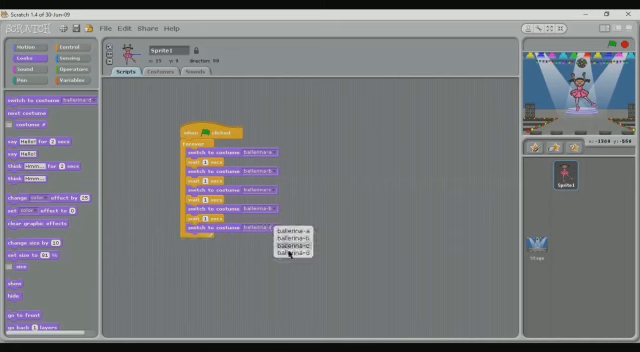
click(292, 256)
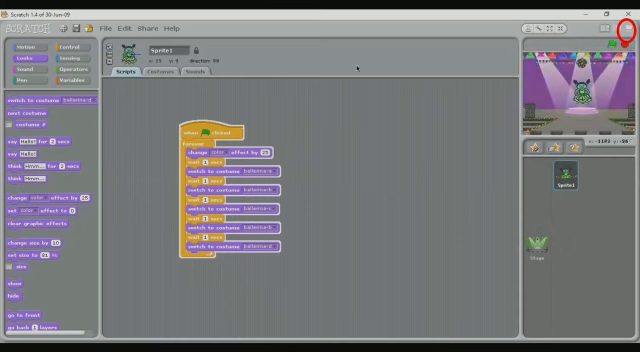
- Run the water cycle project and use the SUN button to show the sun
click(628, 26)
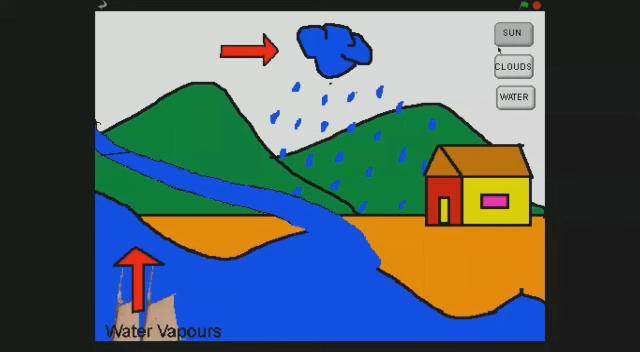
click(512, 34)
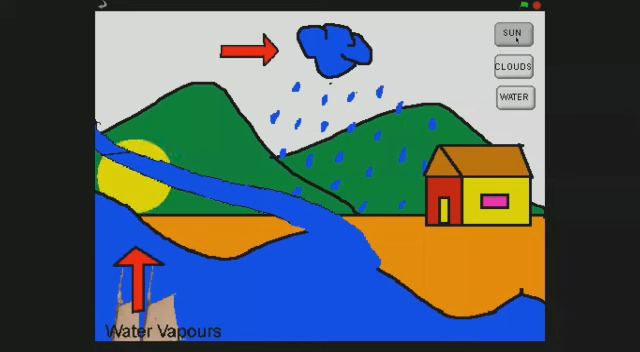